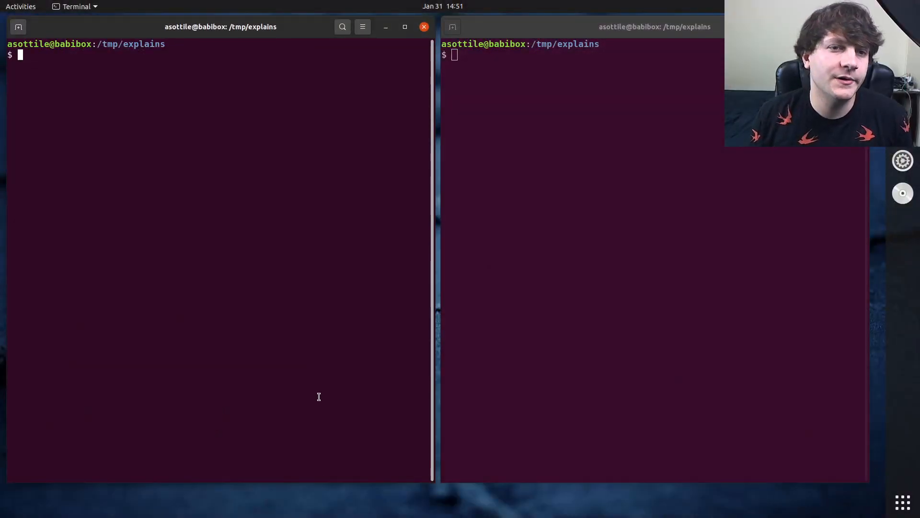
Show the install manual page in the right pane (man install)
text(man in)
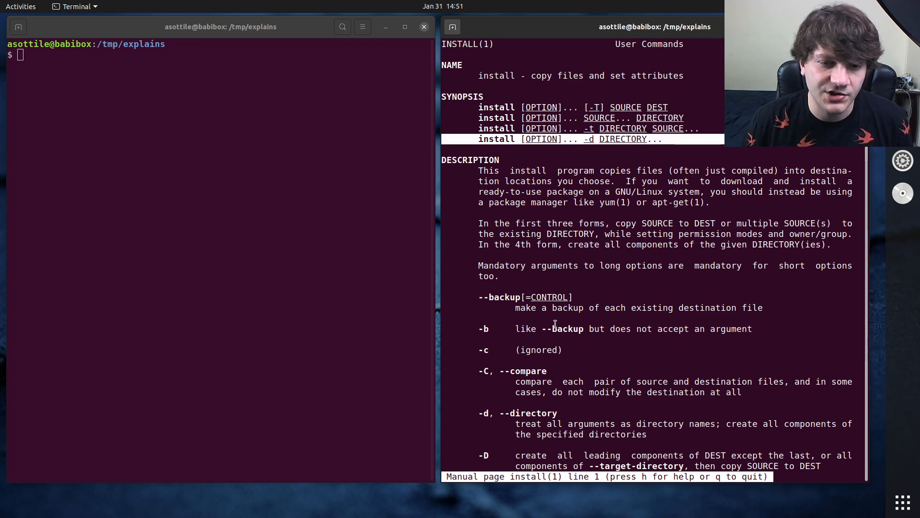
Create foo/bar/baz with install -d and a/b/c with mkdir -p, confirming each with tree
text(in)
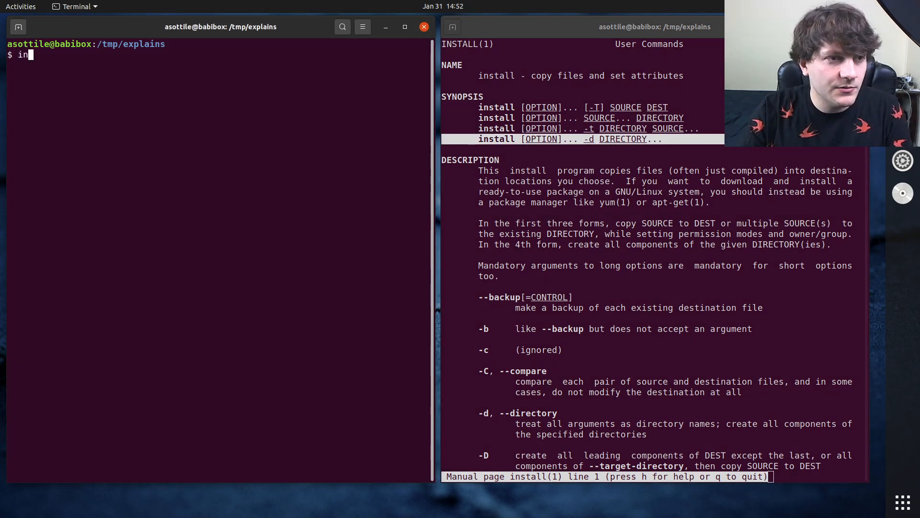
text(stall -)
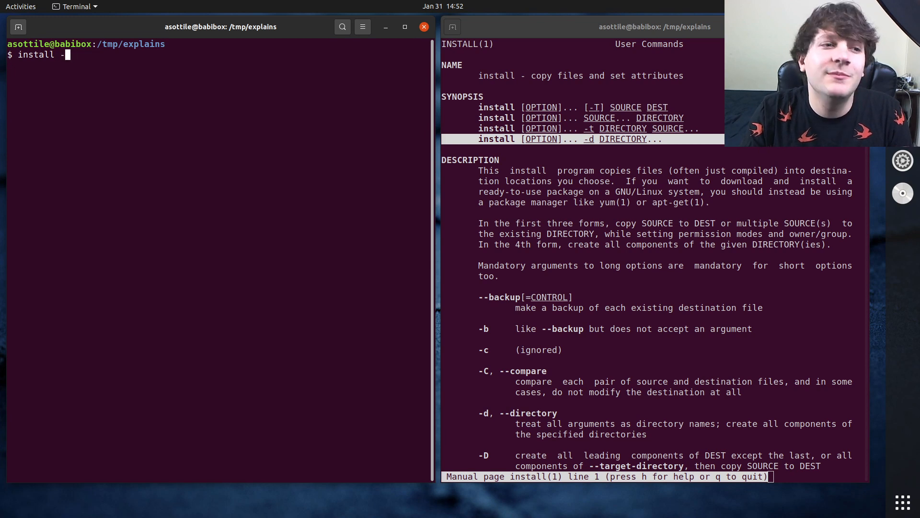
text(d)
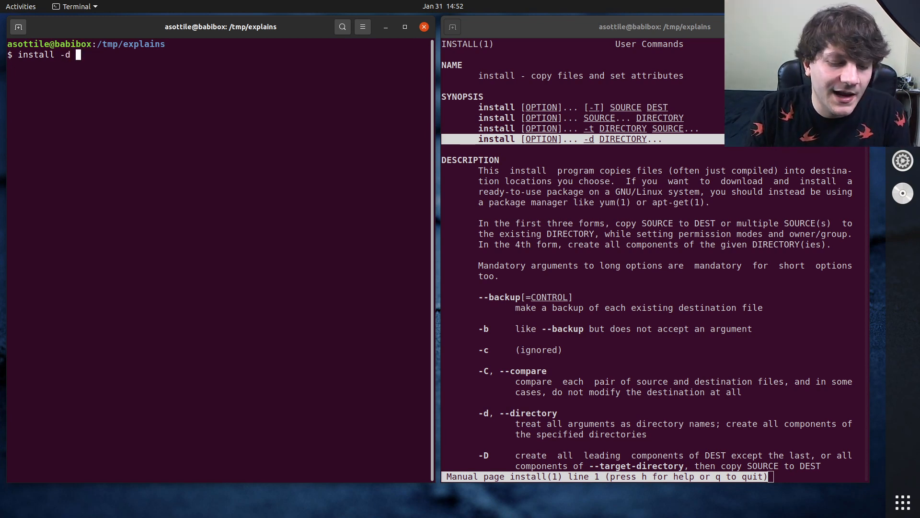
text(foo/bar/baz)
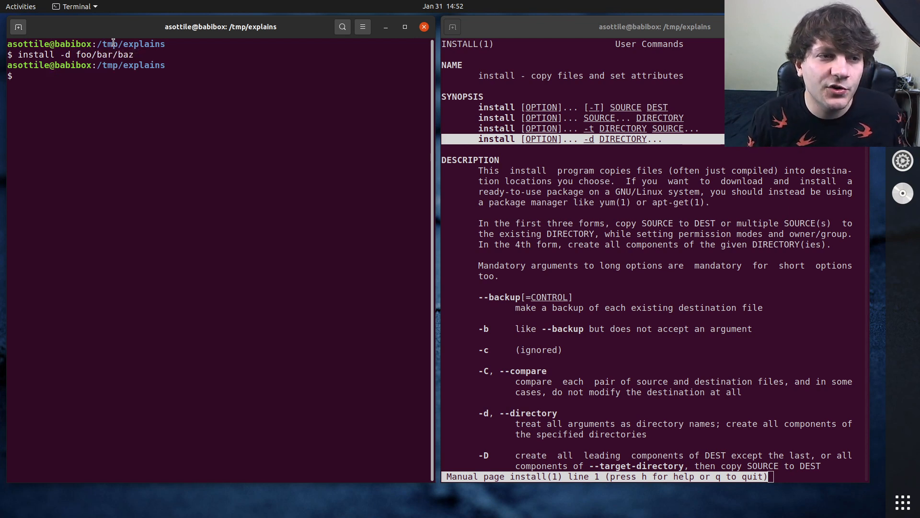
text(tree foo)
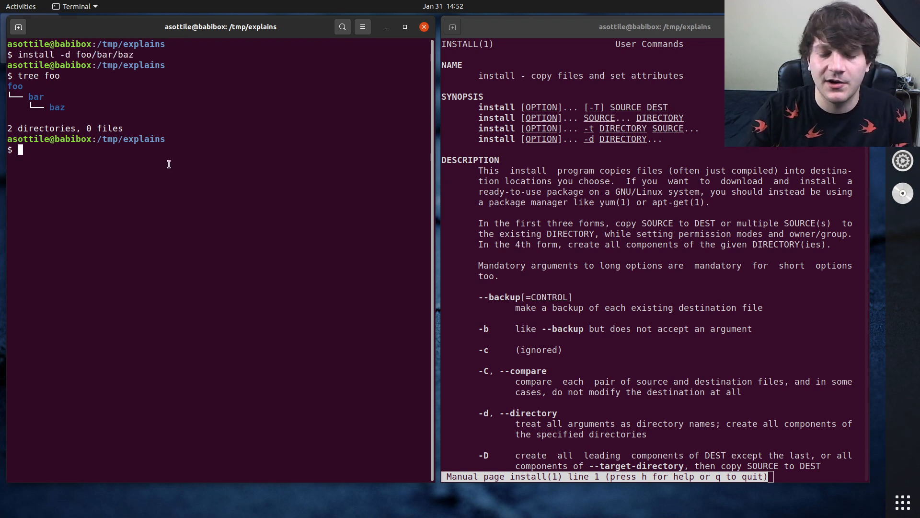
text(mkdir -p a/b/c)
text(tree a)
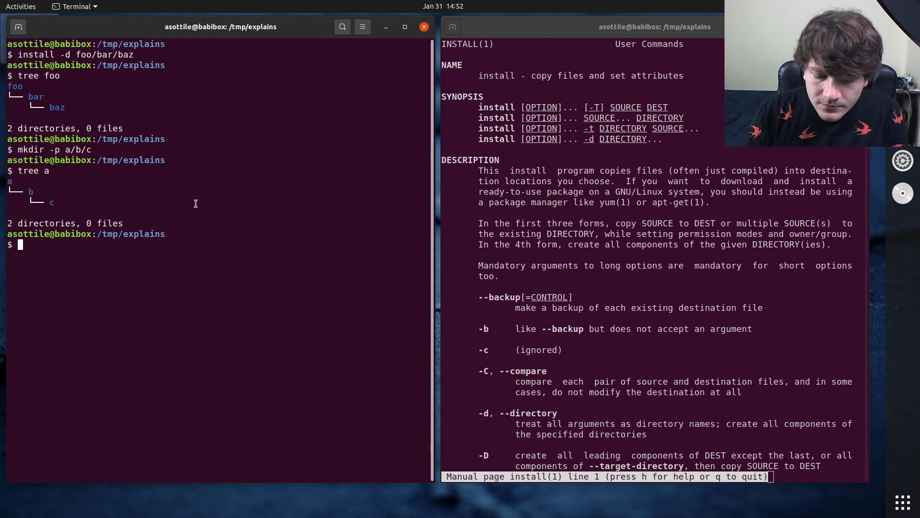
Remove foo and a, and start a sudo install -d while scrolling the man page to owner/group options
text(rm -r f)
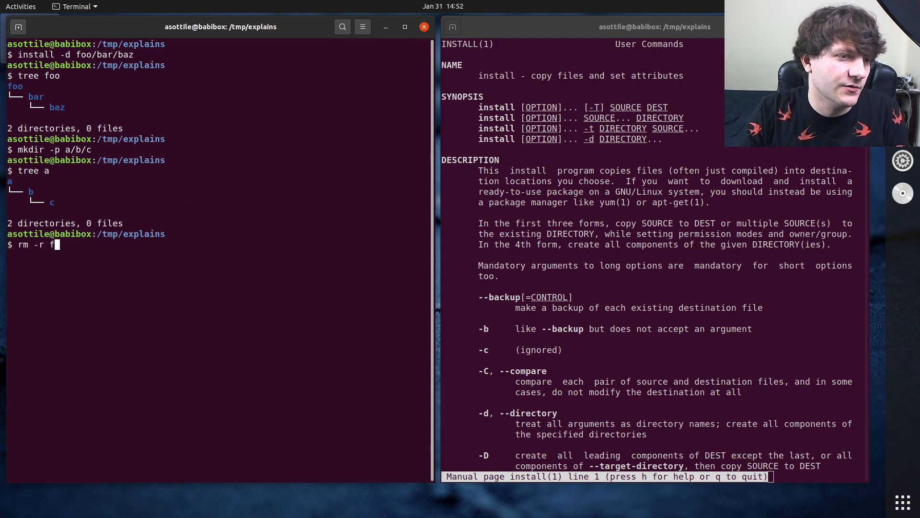
key(Return)
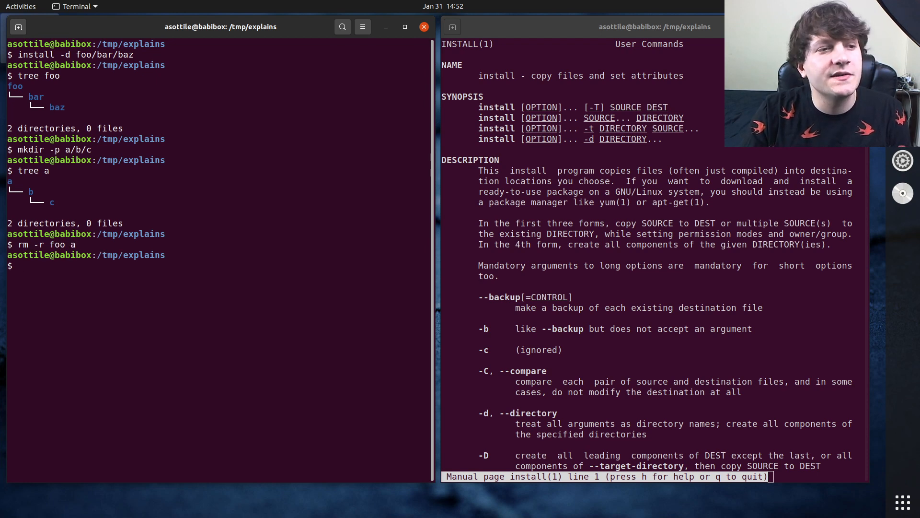
text(sudo insta)
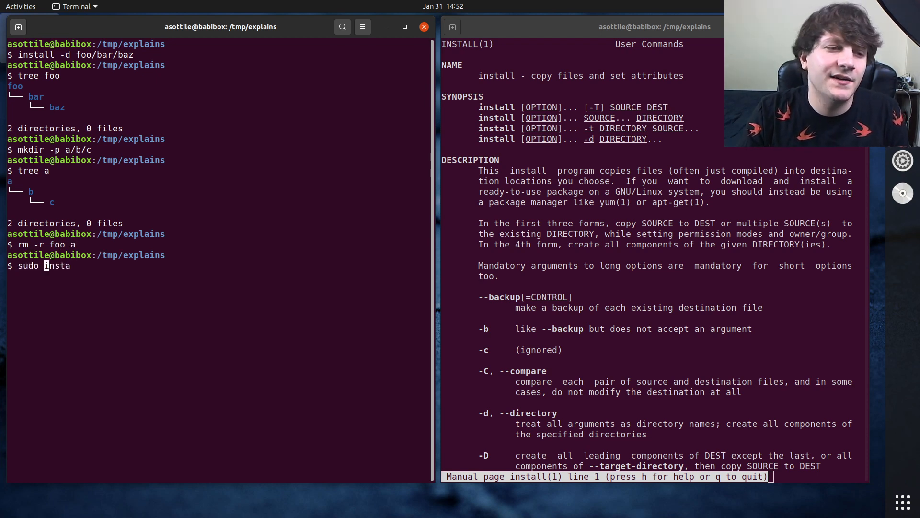
text(ll)
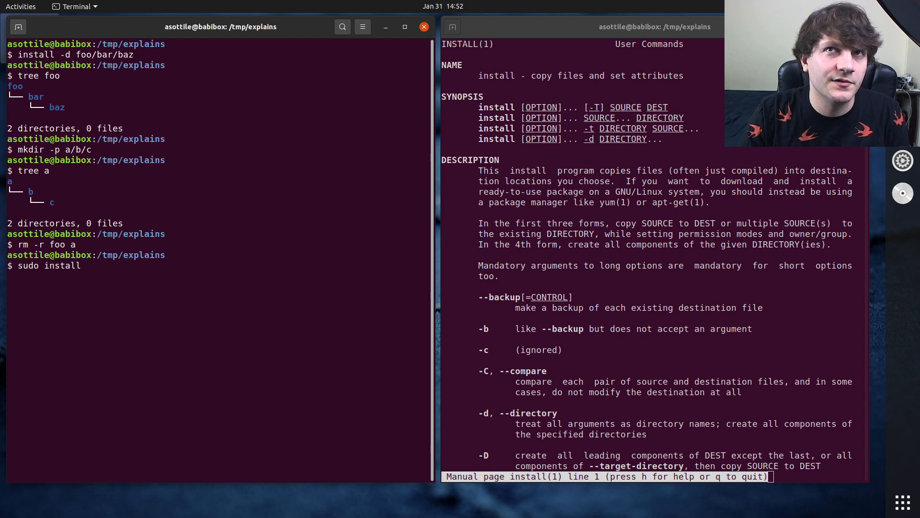
text(-d)
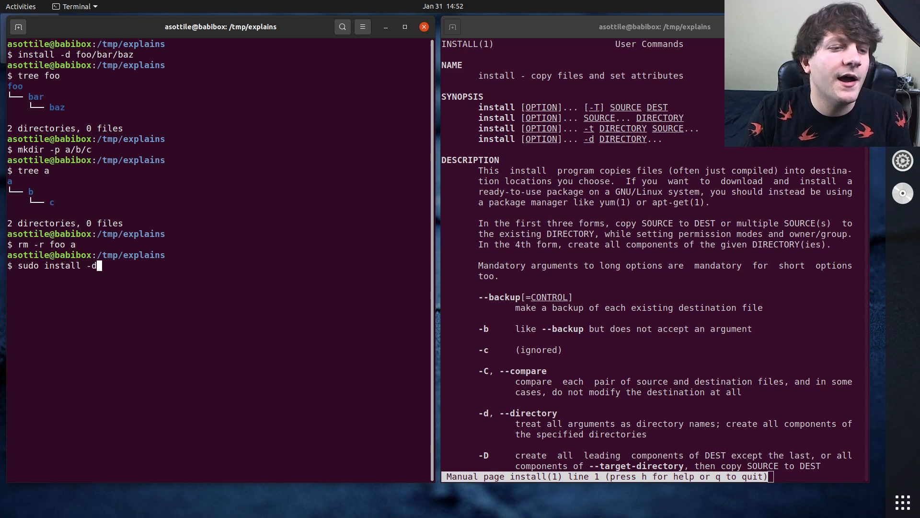
scroll(down, 3)
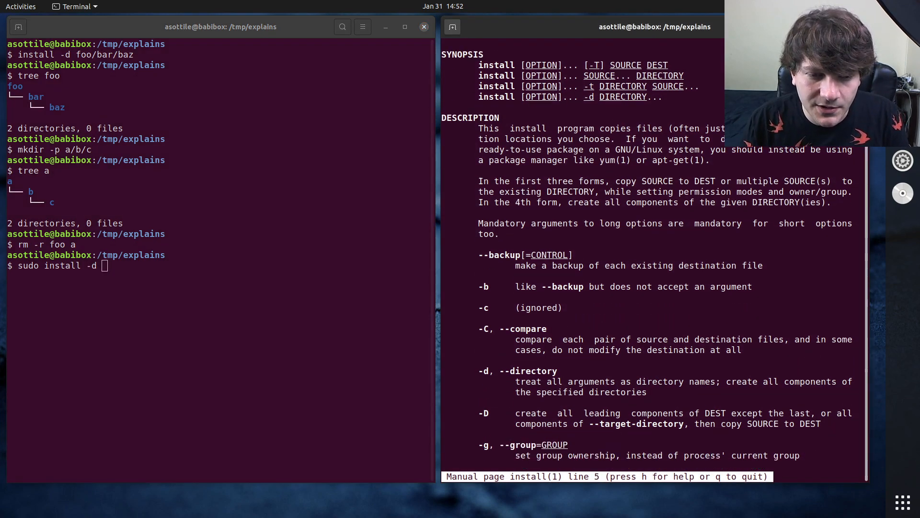
scroll(down, 3)
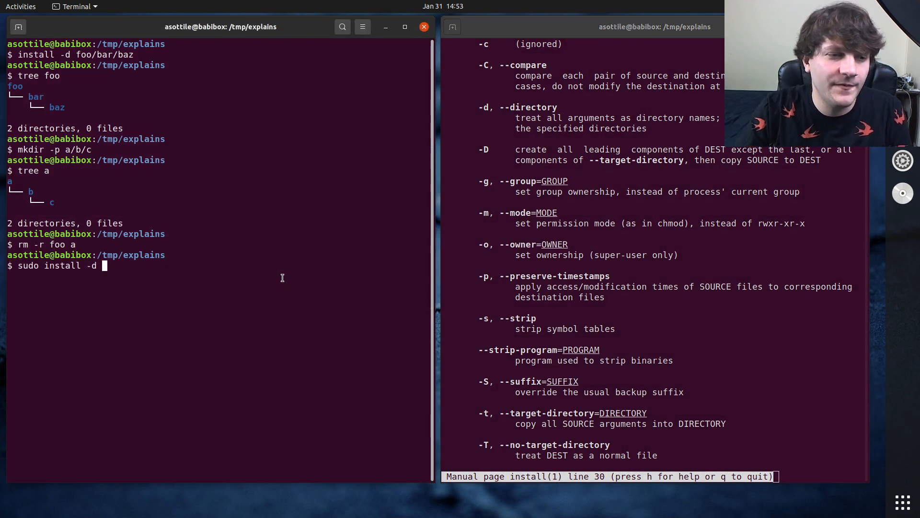
Recreate foo/bar/baz as root with --owner=nobody and --group=nogroup after group nobody is rejected
text(--own)
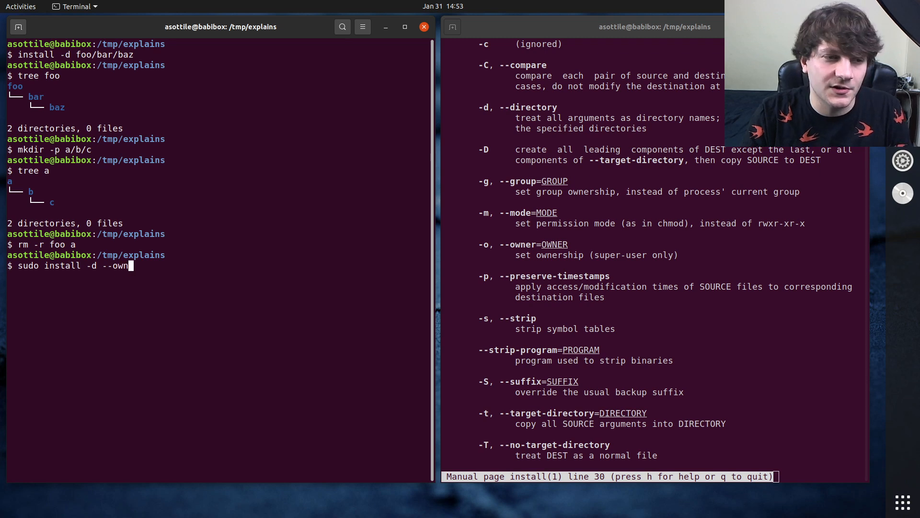
text(er=)
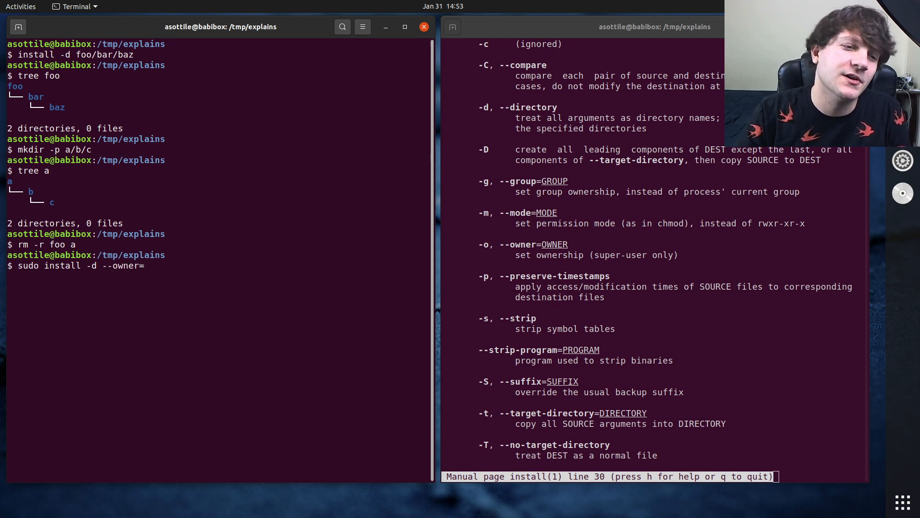
text(nobody)
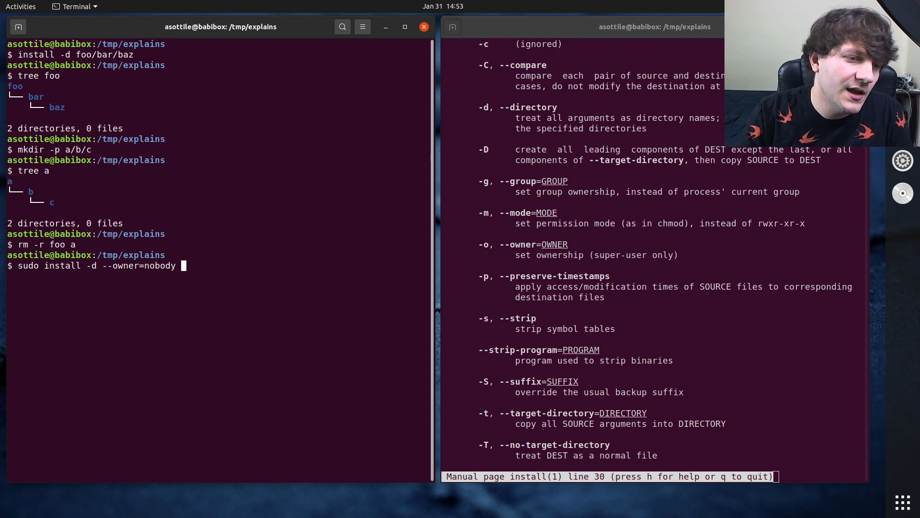
text(--groiup=)
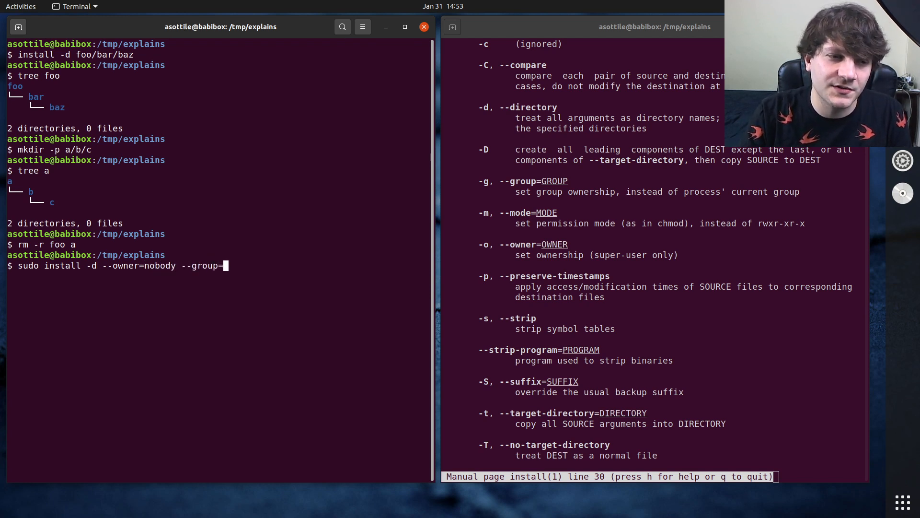
text(nobody)
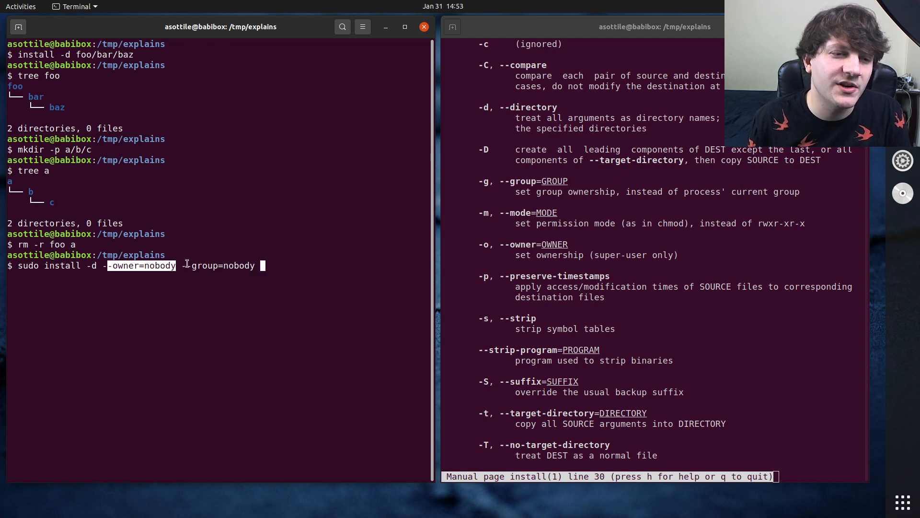
text(foo/bar/baz)
text(groups nobody)
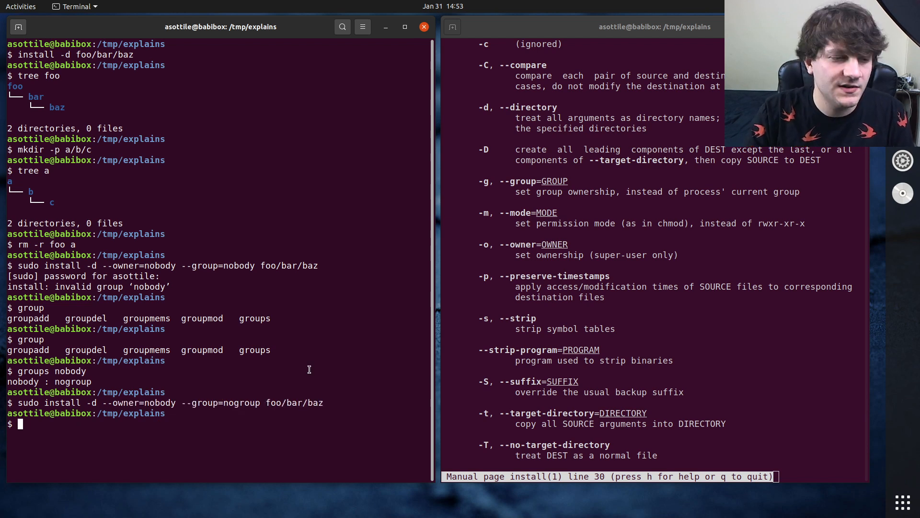
List foo and foo/bar to check baz ownership, then remove foo, rerun the install and list again
text(ls -al)
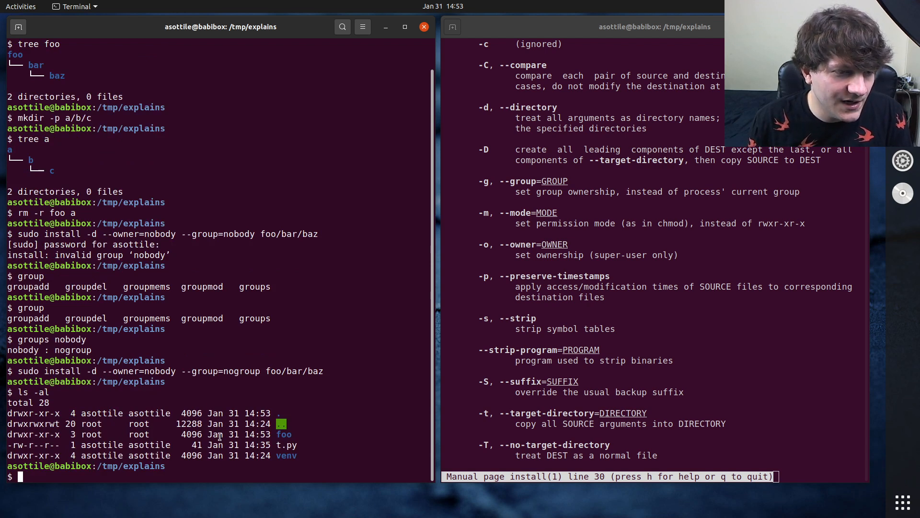
mouse_move(302, 390)
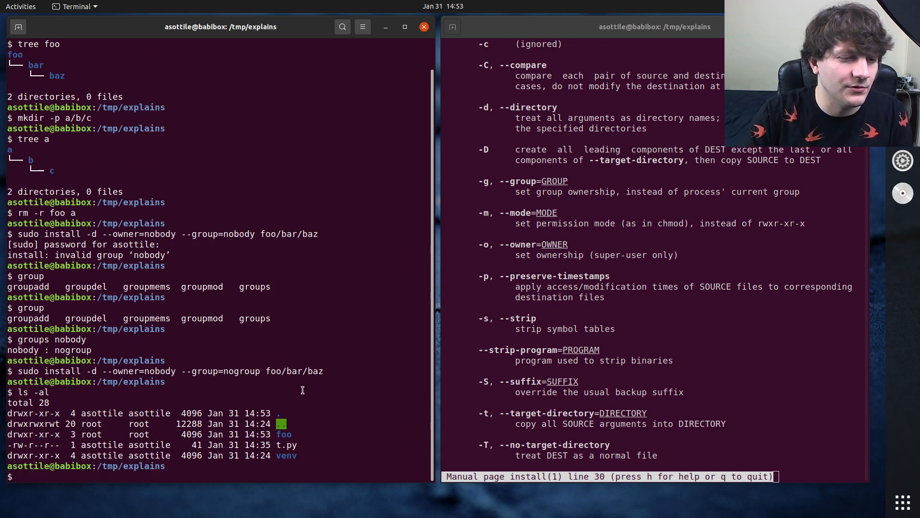
text(ls foo/)
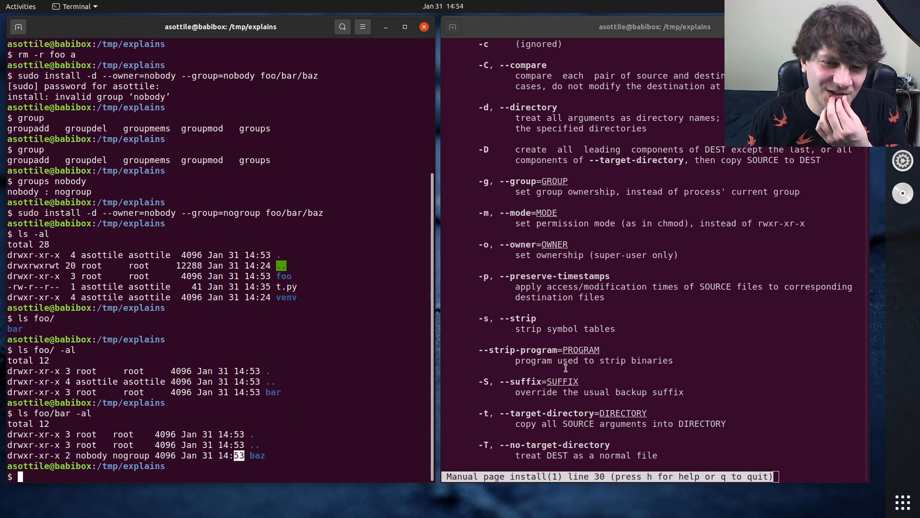
text(r)
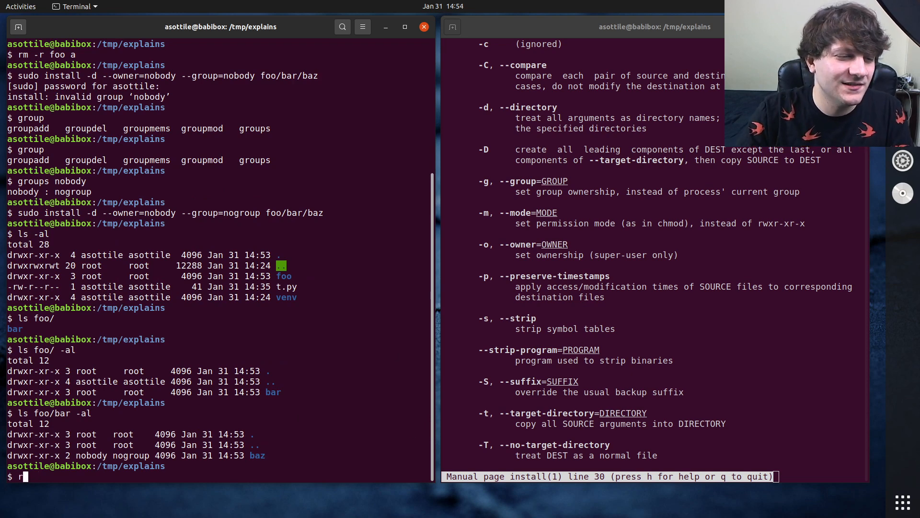
text(udo -rm -r foo)
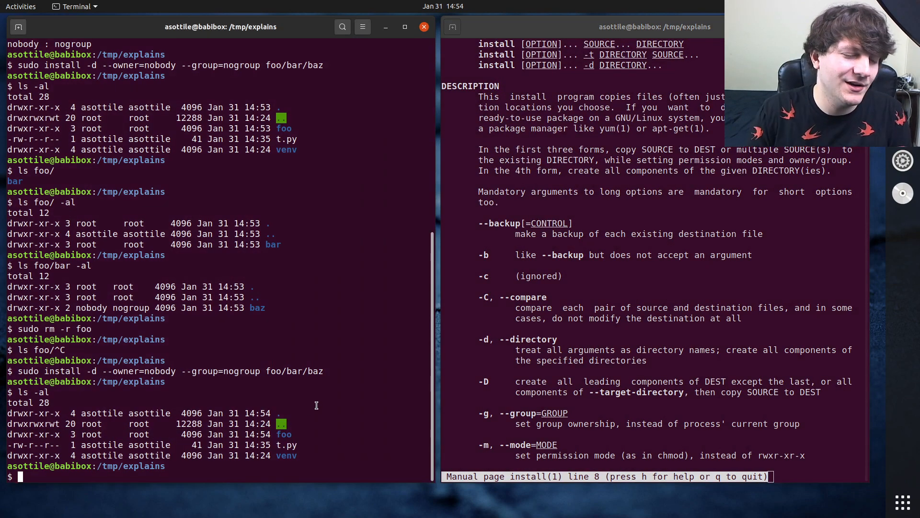
text(ls foo/bar/baz/ -al)
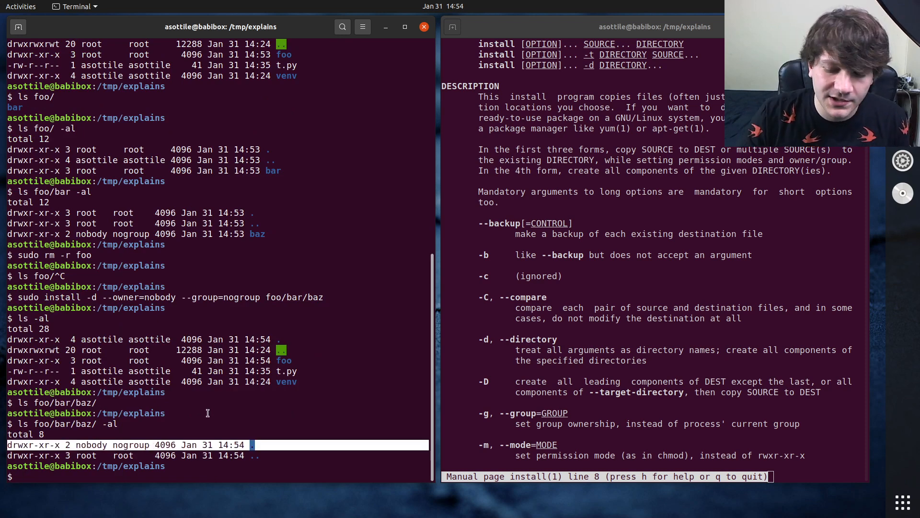
Draft install -d /home/myuser --owner=myuser --group=myuser as an example and cancel it unexecuted
text(install -d)
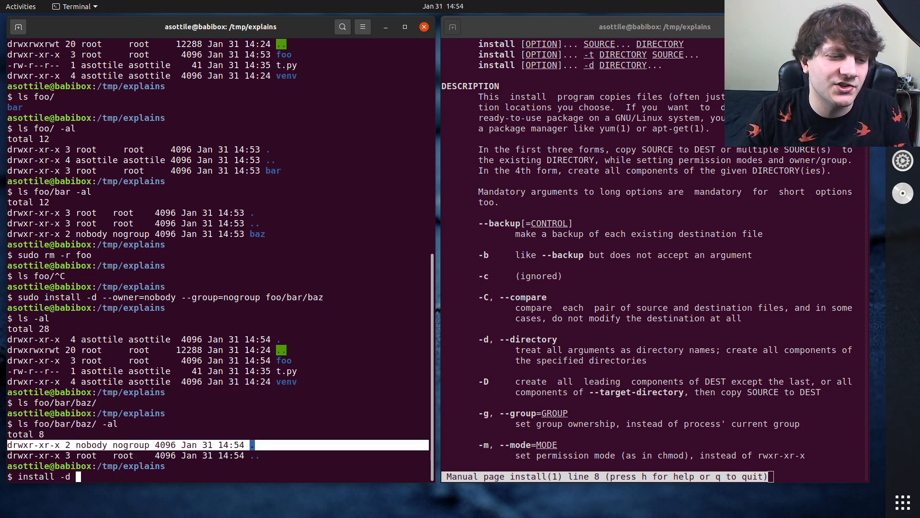
text(/home/myuser --owner=)
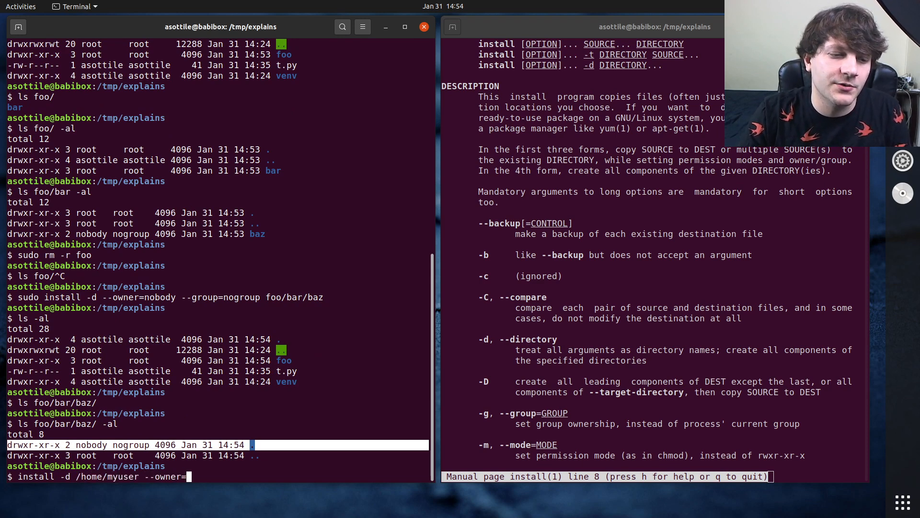
text(myuse)
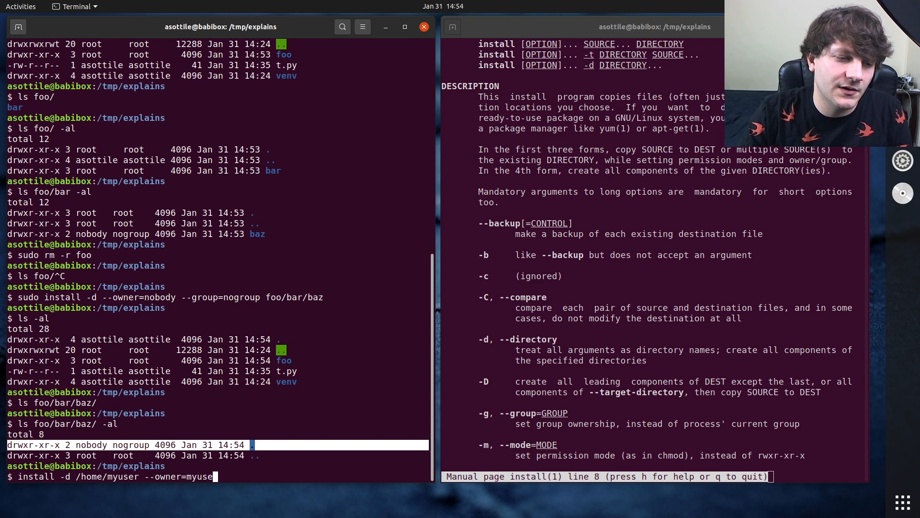
text(--group=m,)
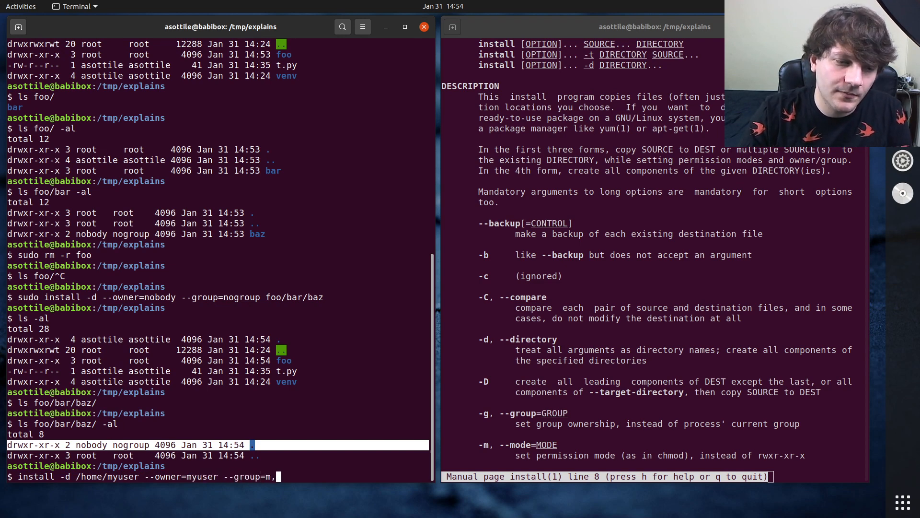
text(ys)
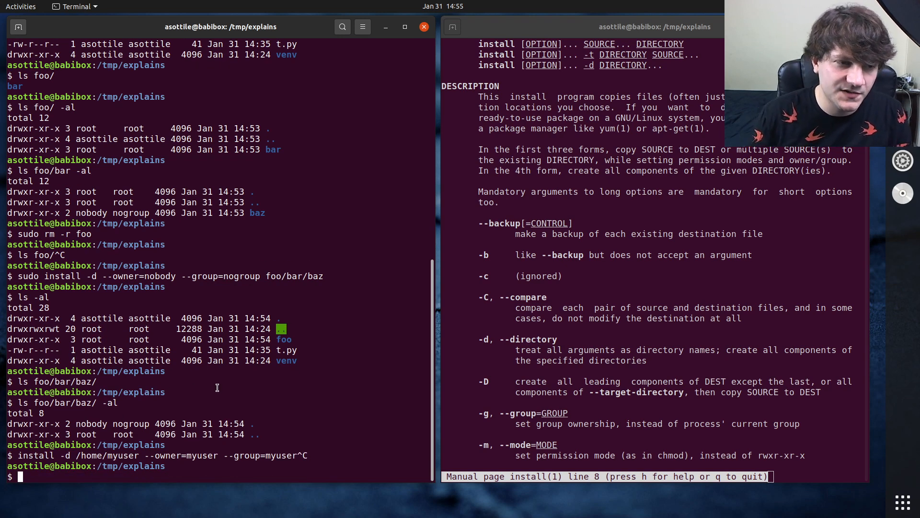
Remove foo, rebuild foo/bar/baz with mkdir -p, chown it nobody:nogroup and list it
text(sudo rm -r foo/)
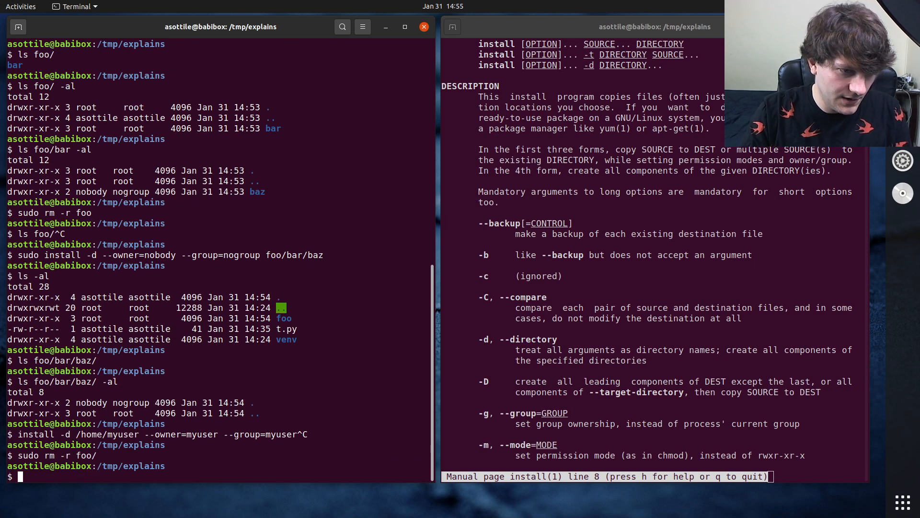
text(mkdir -p)
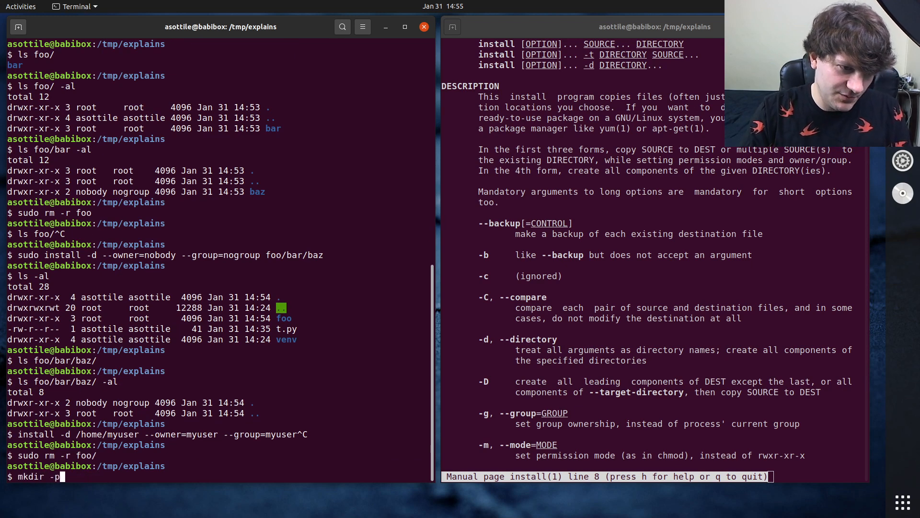
text(foo/bar/baz)
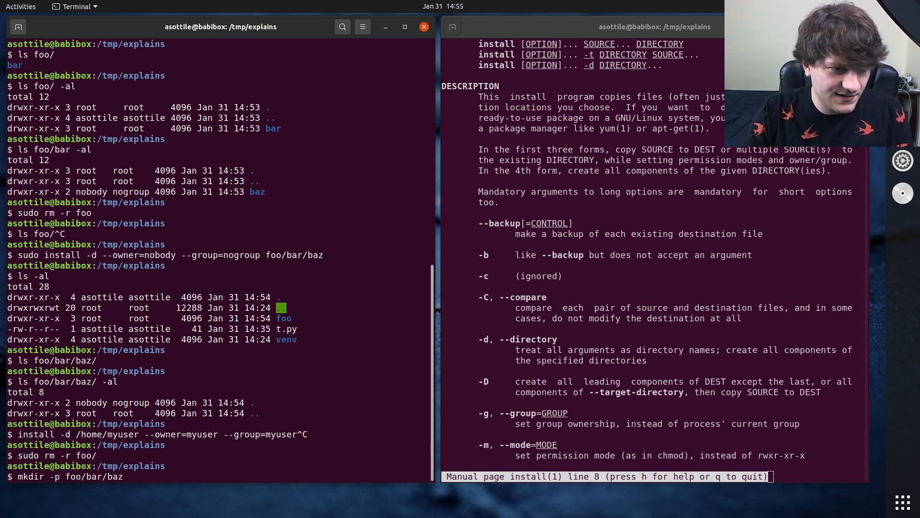
text(sudo chown)
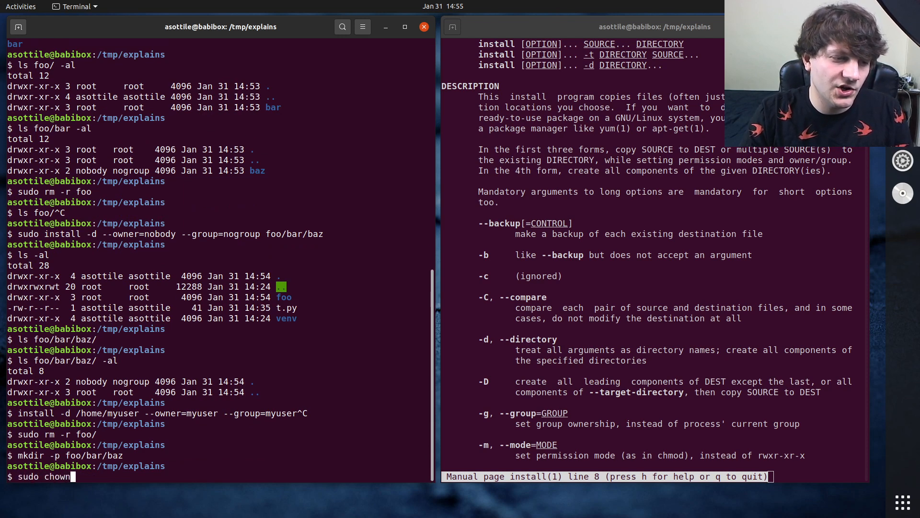
text(nobody:nogroup)
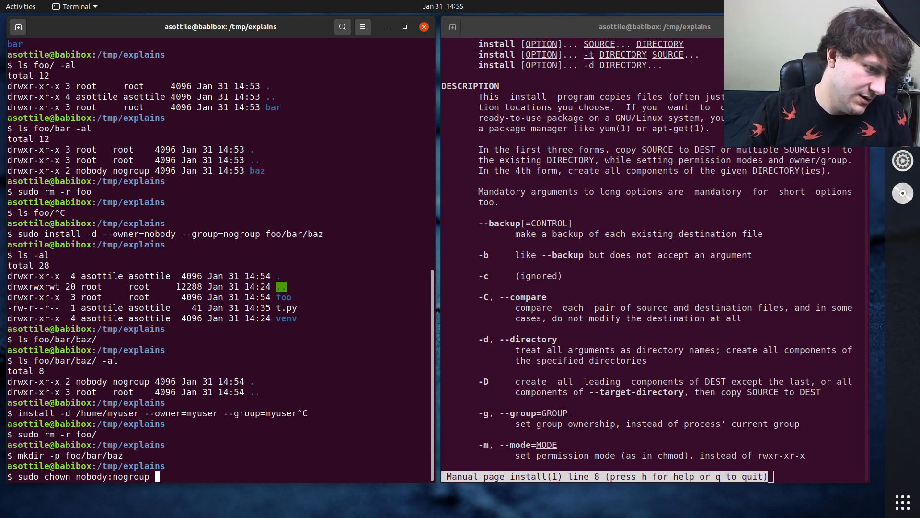
text(foo/bar/baz/)
text(rm t.py)
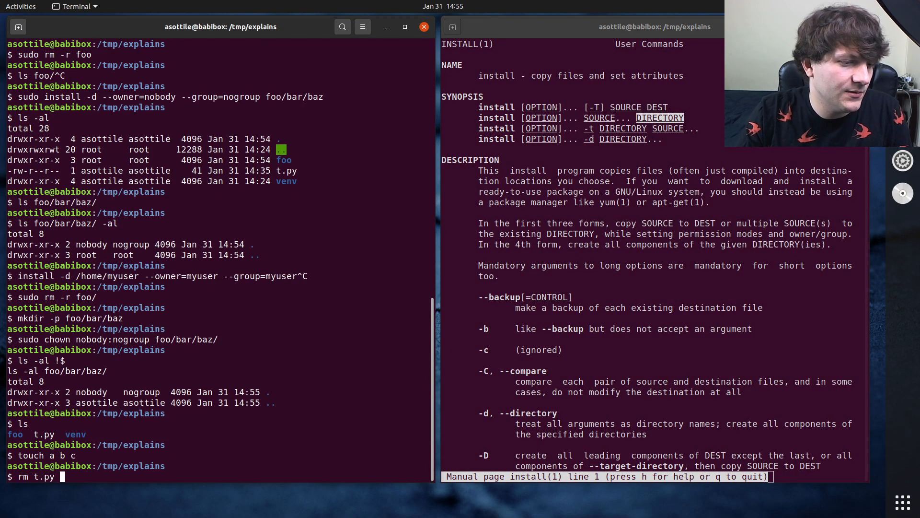
Install files a b c into a new dest directory, then reinstall with --mode=0600 and list dest
text(mkdir dest)
text(install a b c dest/)
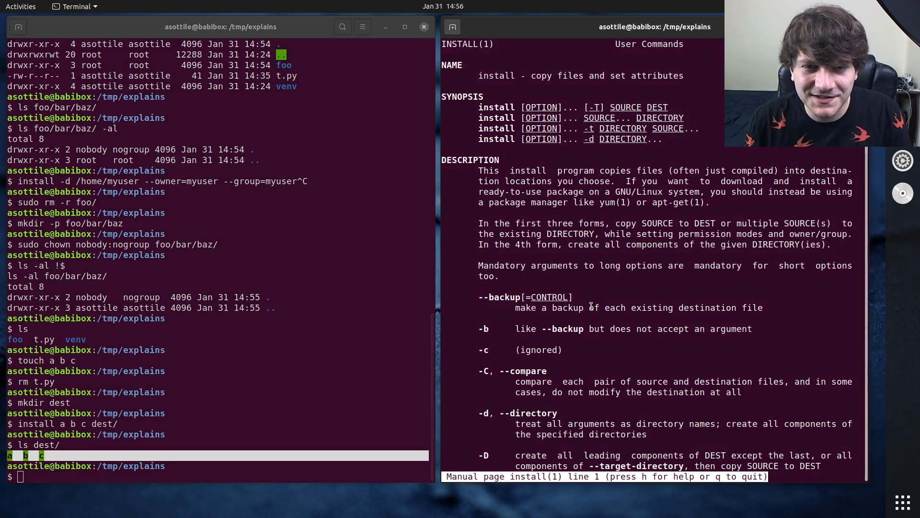
scroll(down, 3)
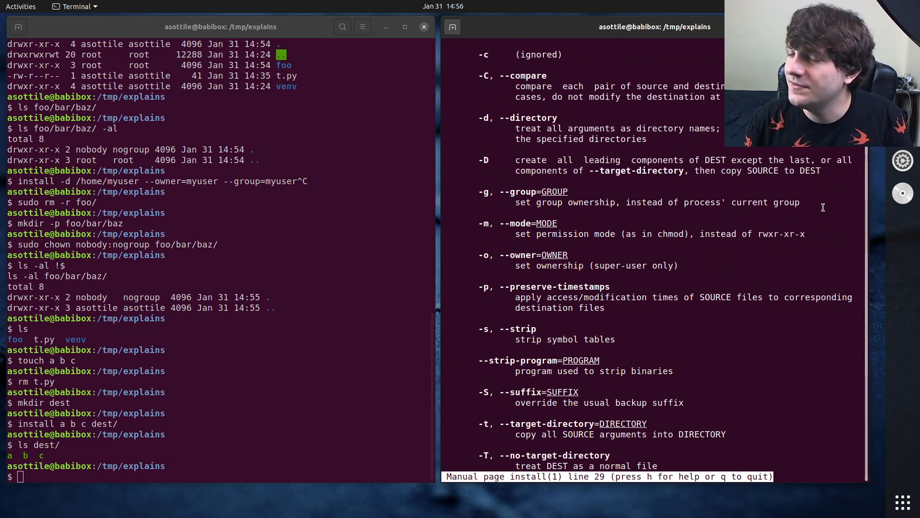
double_click(781, 234)
text(install --mode=0600 a b c dest/)
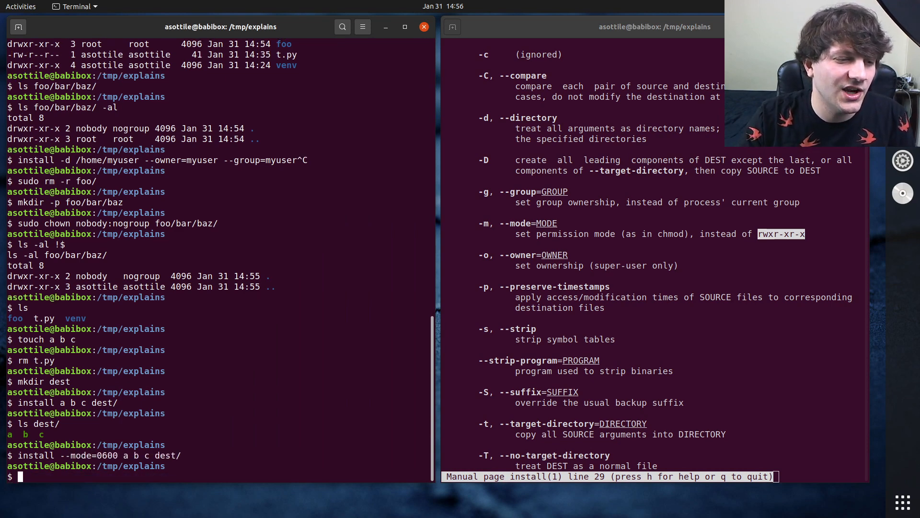
text(ls -al de)
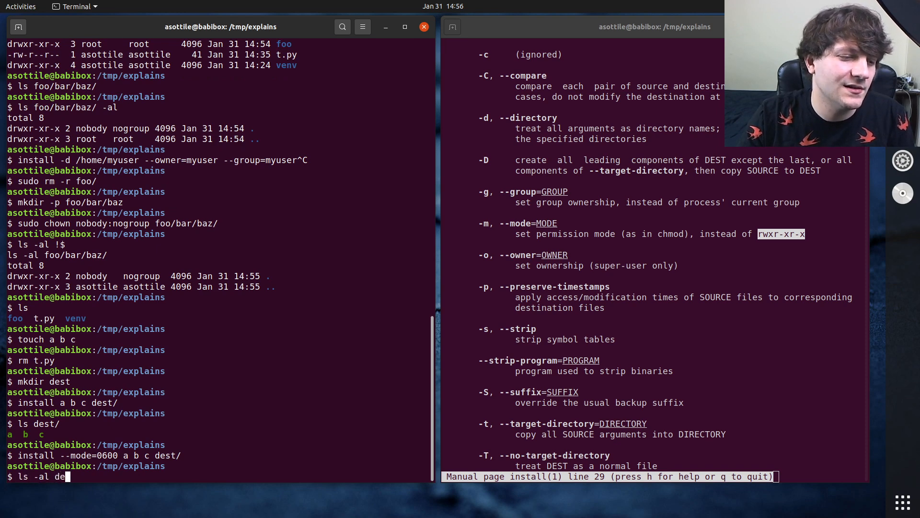